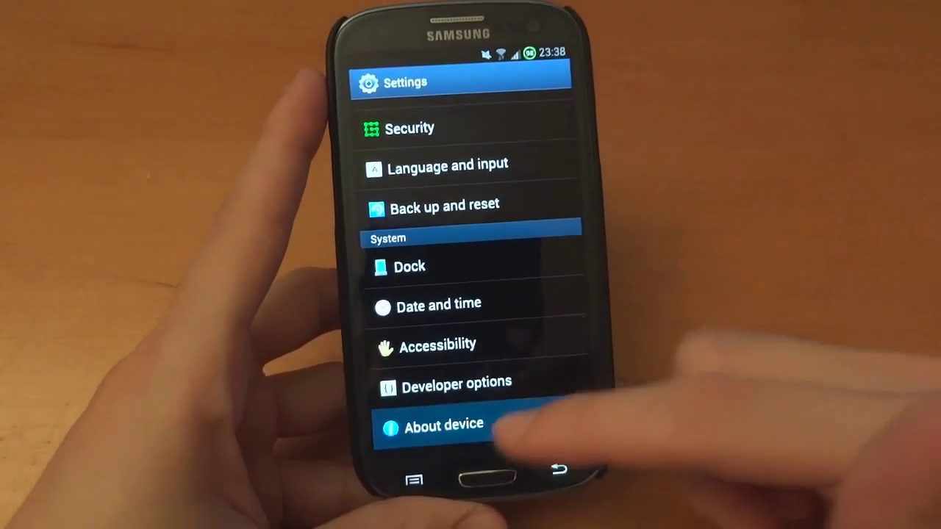
# Choose Restart from the power options and confirm the 'Device will restart' prompt.
pyautogui.click(444, 424)
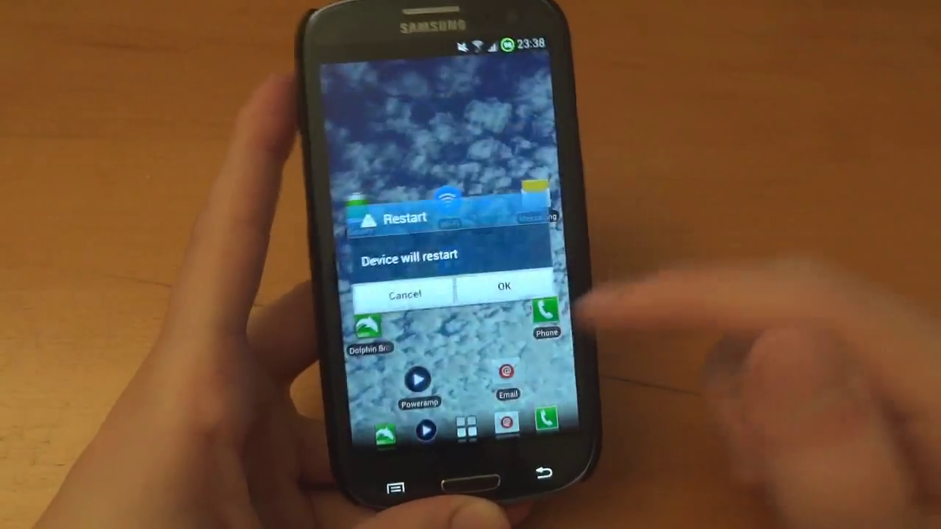
pyautogui.click(504, 289)
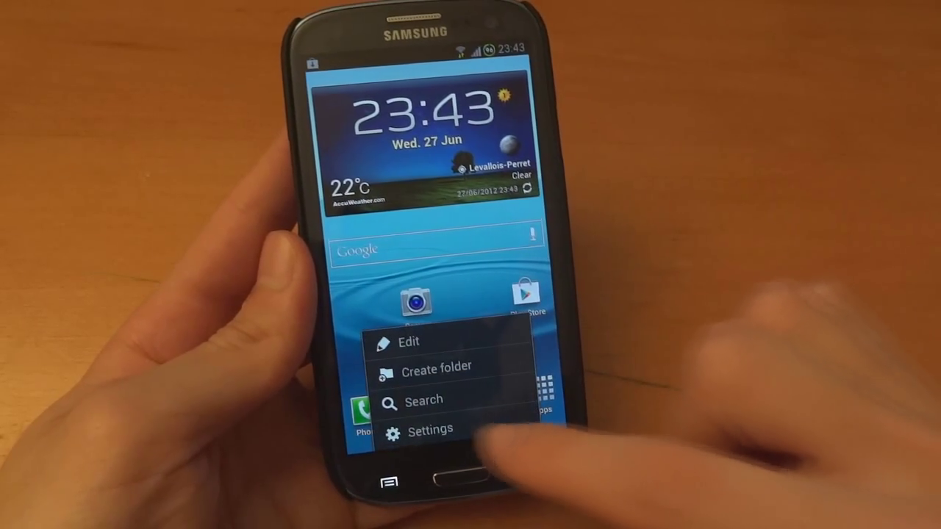
# Check About device for the WanamLite Rom XXALF6 V1.4 build, then return home.
pyautogui.click(430, 430)
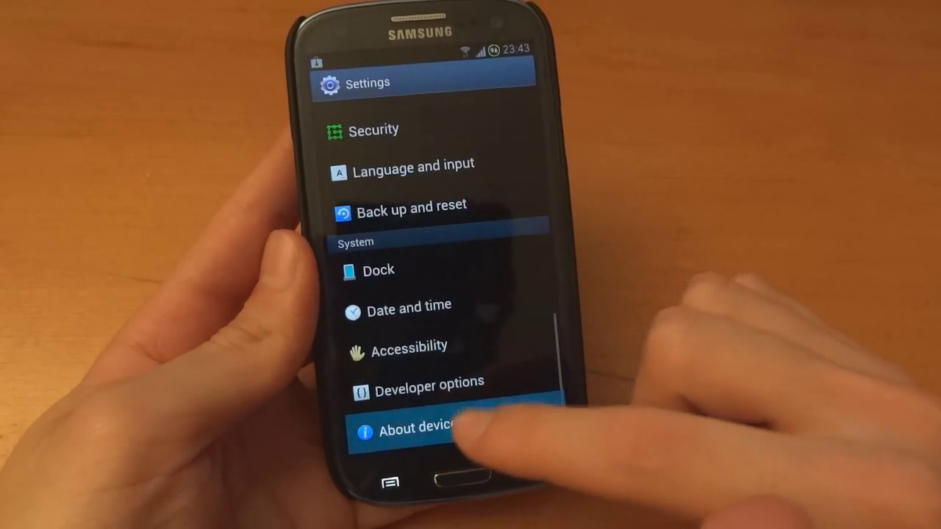
pyautogui.click(419, 430)
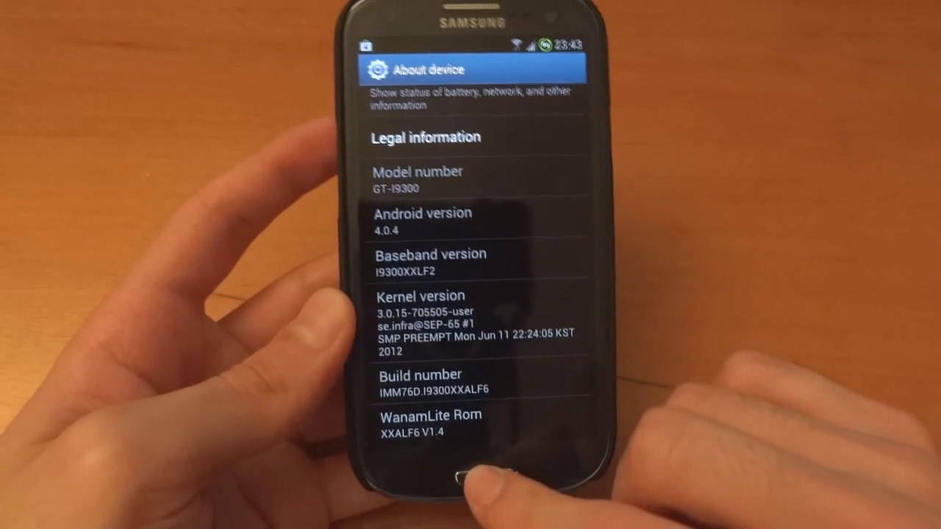
pyautogui.click(470, 474)
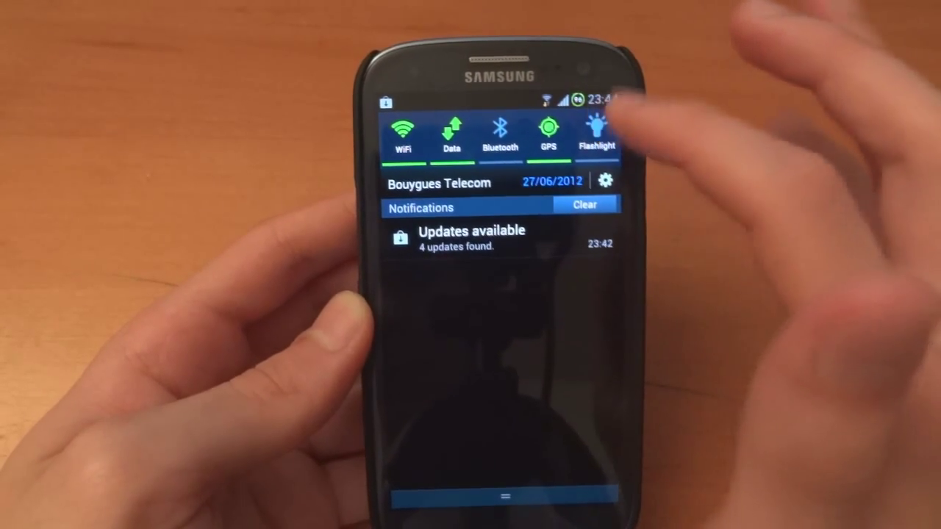
# Review the Widget buttons toggle list in QuickPanel Settings.
pyautogui.click(605, 181)
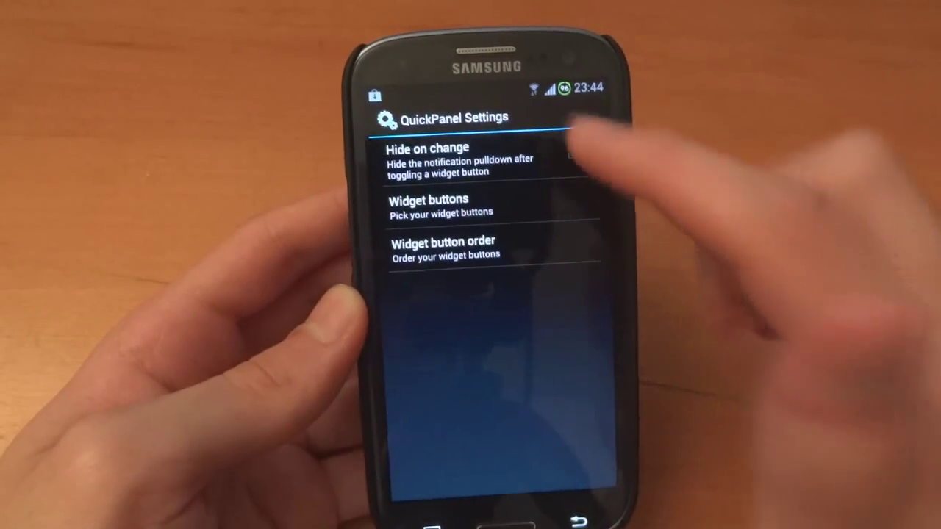
pyautogui.click(427, 206)
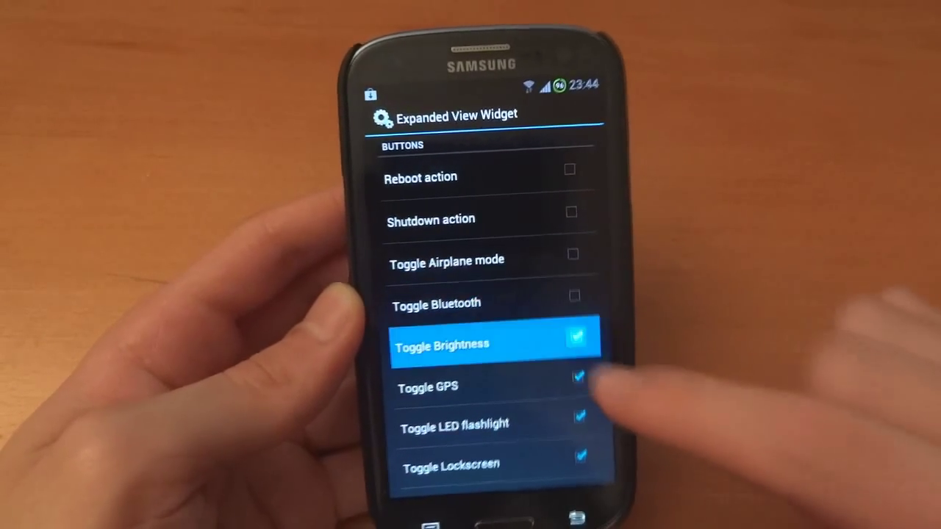
pyautogui.scroll(-3)
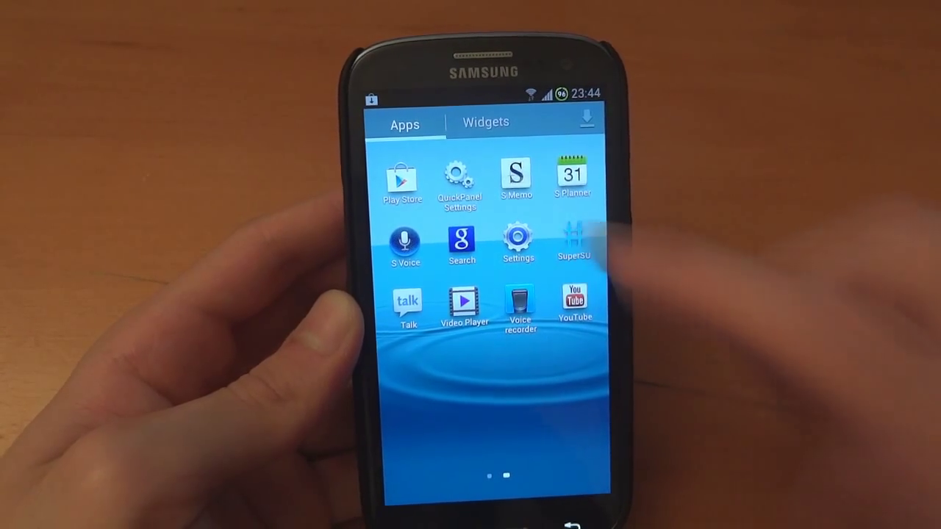
# Acknowledge SuperSU's install success, then dismiss the camera's storage and tips prompts permanently.
pyautogui.click(574, 242)
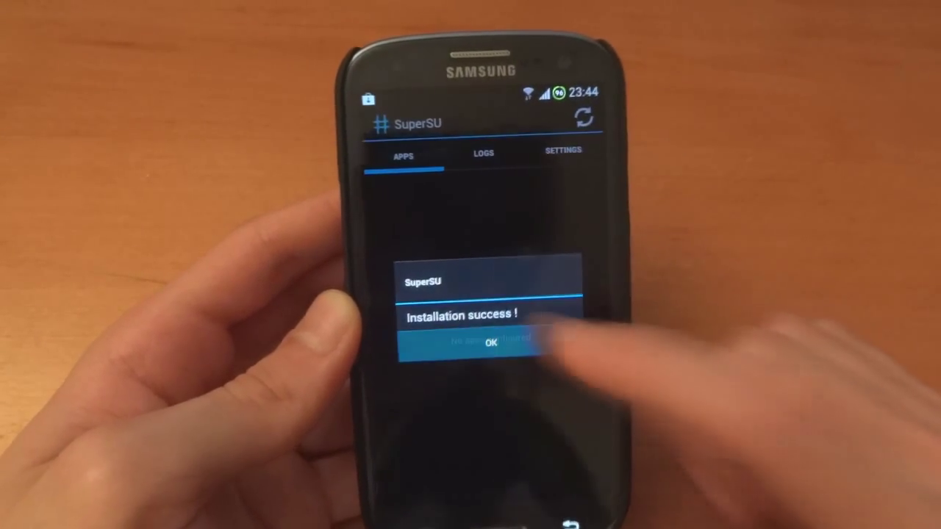
pyautogui.click(485, 343)
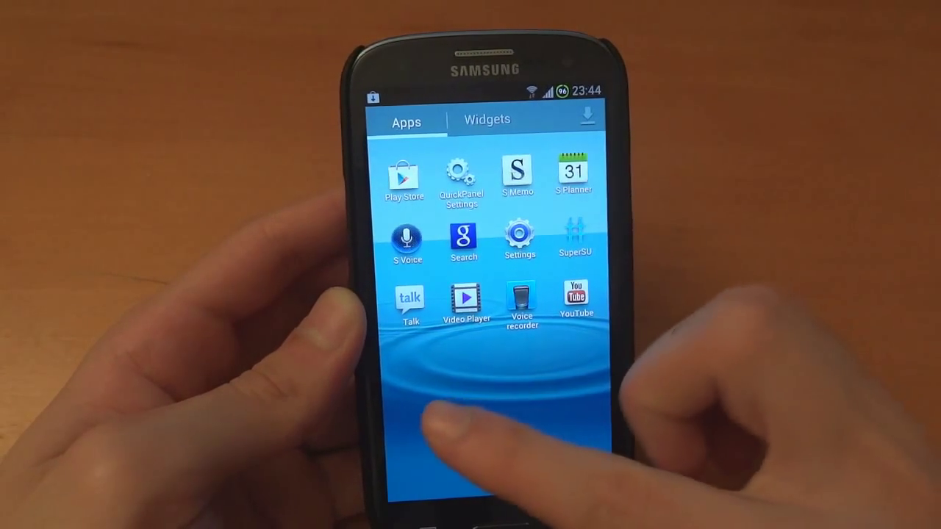
pyautogui.hscroll(-3)
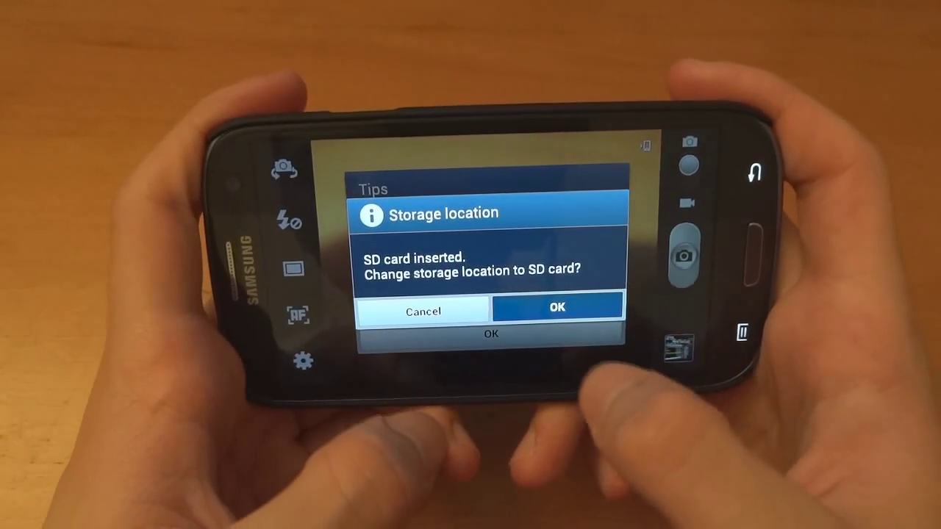
pyautogui.click(557, 307)
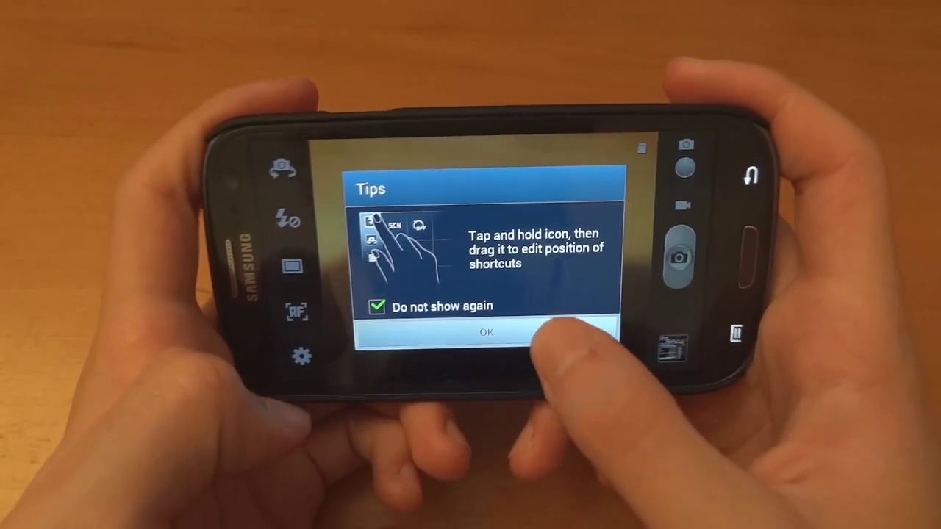
pyautogui.click(485, 332)
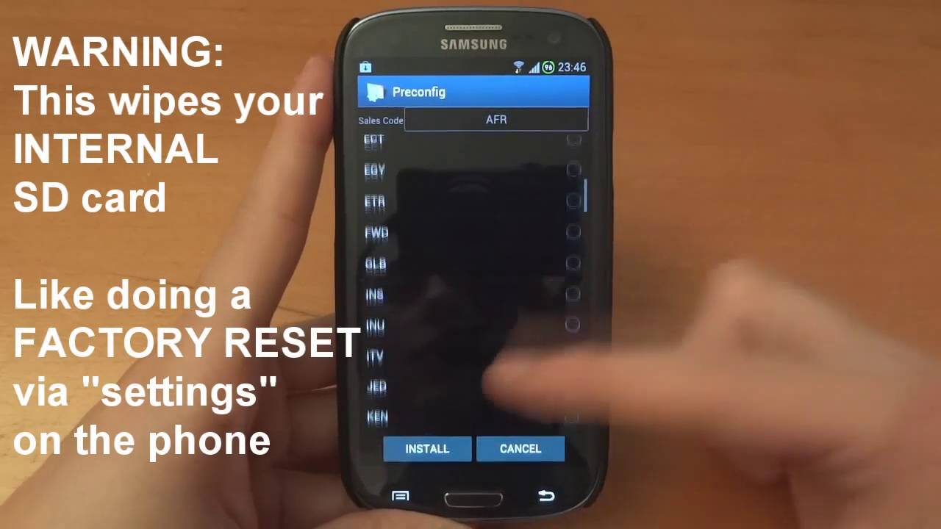
# Scroll Preconfig's sales code list and select BTU instead of AFR.
pyautogui.scroll(-3)
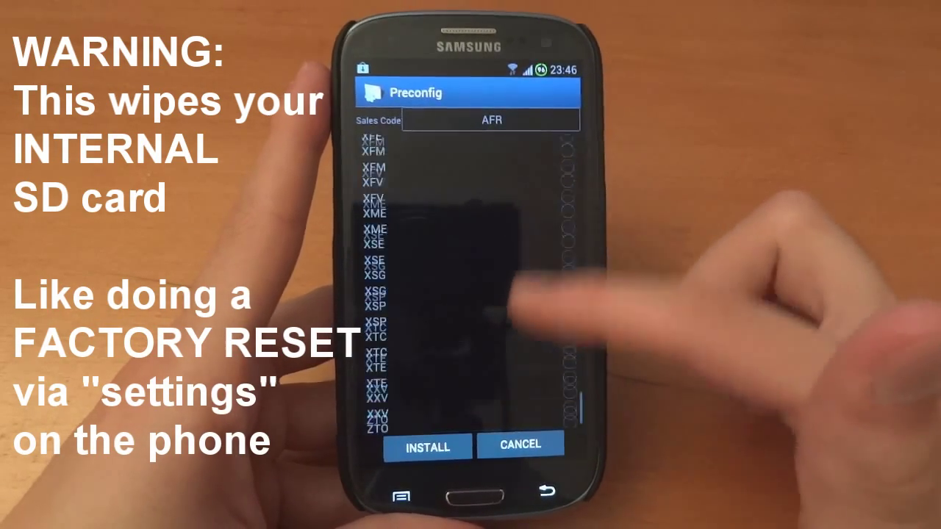
pyautogui.scroll(-3)
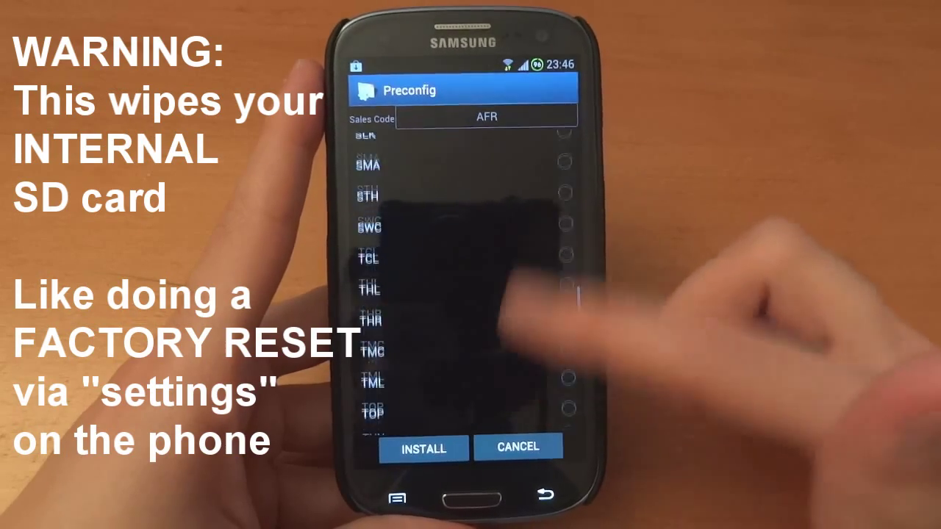
pyautogui.scroll(-3)
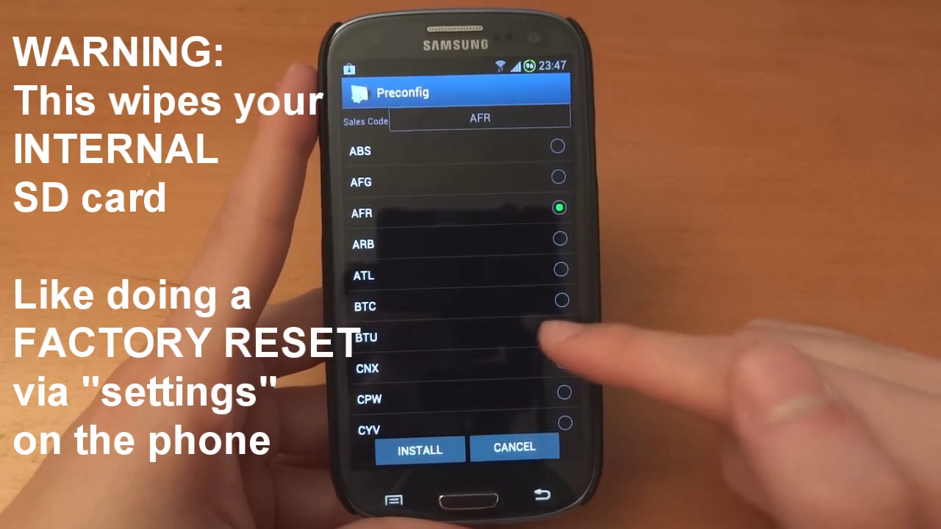
pyautogui.click(558, 329)
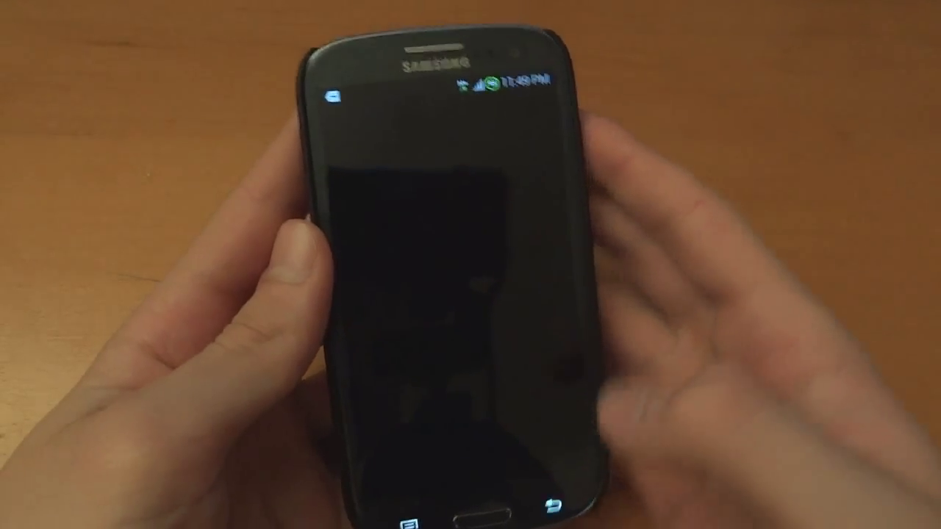
# Finish the setup wizard, choosing Not now for Google sign-in and continuing past location.
pyautogui.click(470, 433)
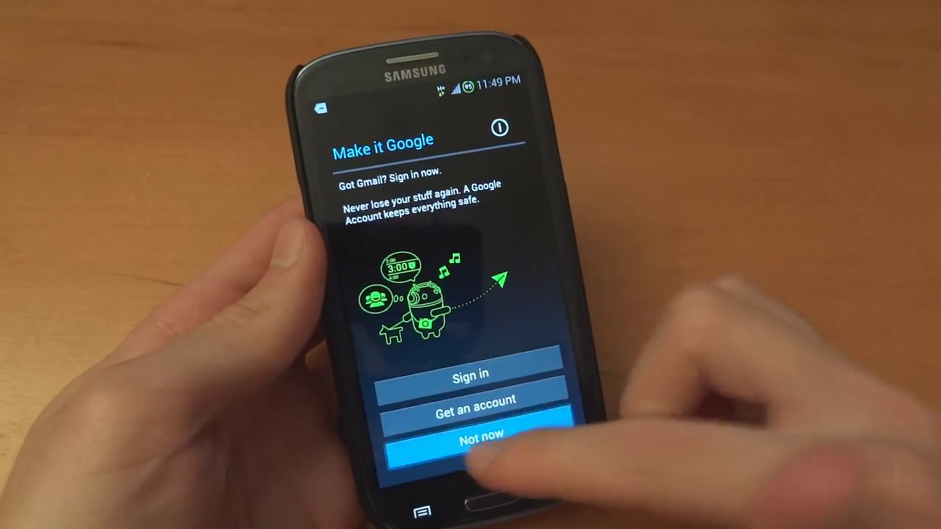
pyautogui.click(479, 434)
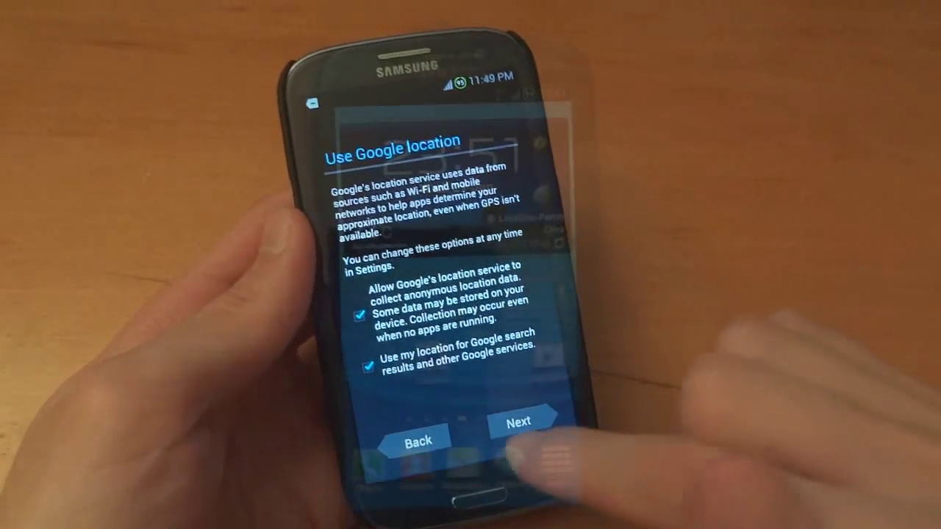
pyautogui.click(519, 422)
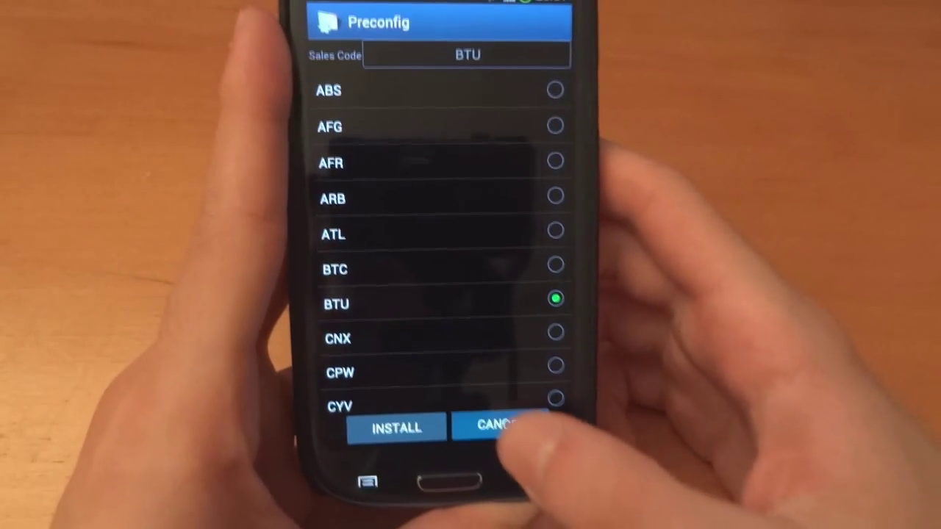
# Cancel out of Preconfig after confirming BTU is the selected sales code.
pyautogui.click(503, 426)
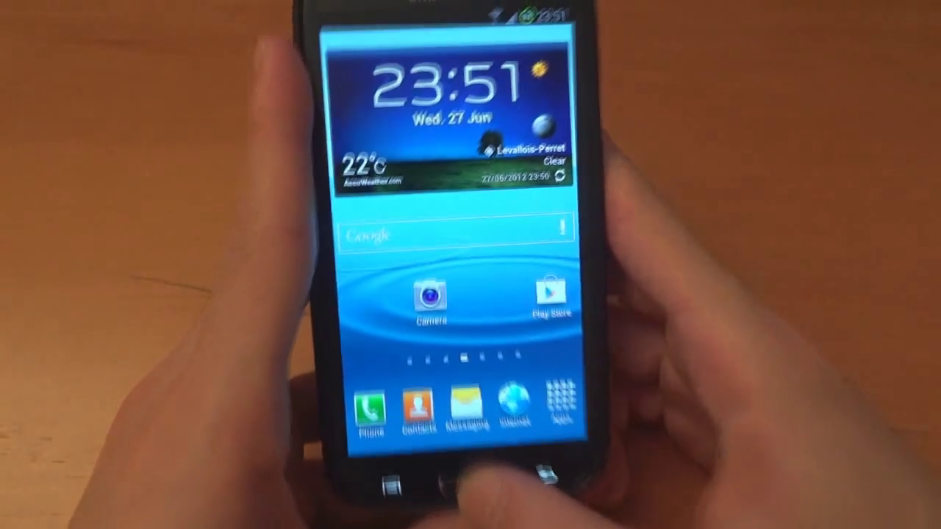